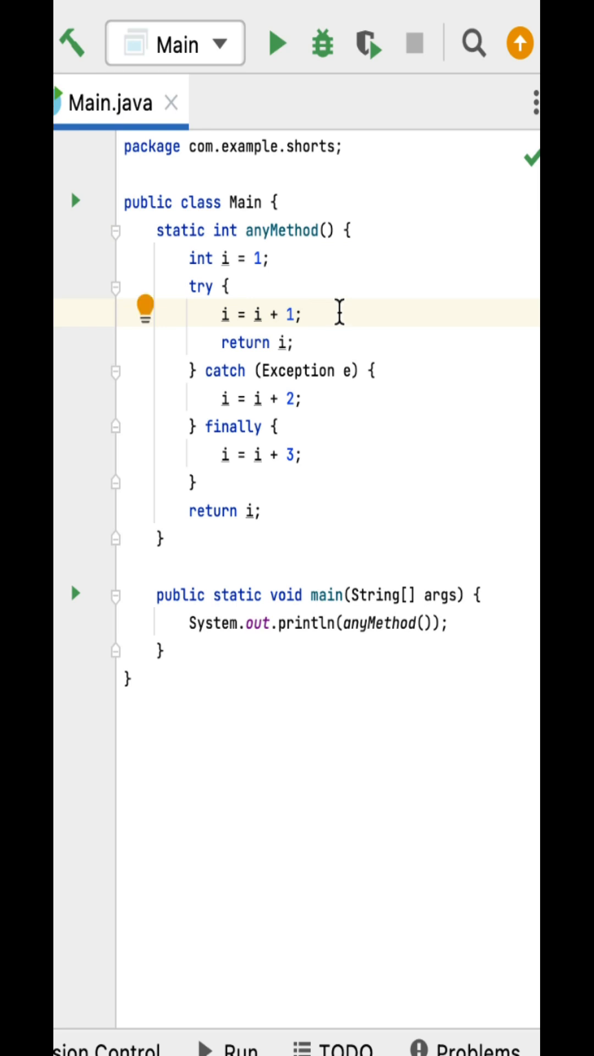
Step: Add the comment '// 2' after i = i + 1; in the try block
type("//")
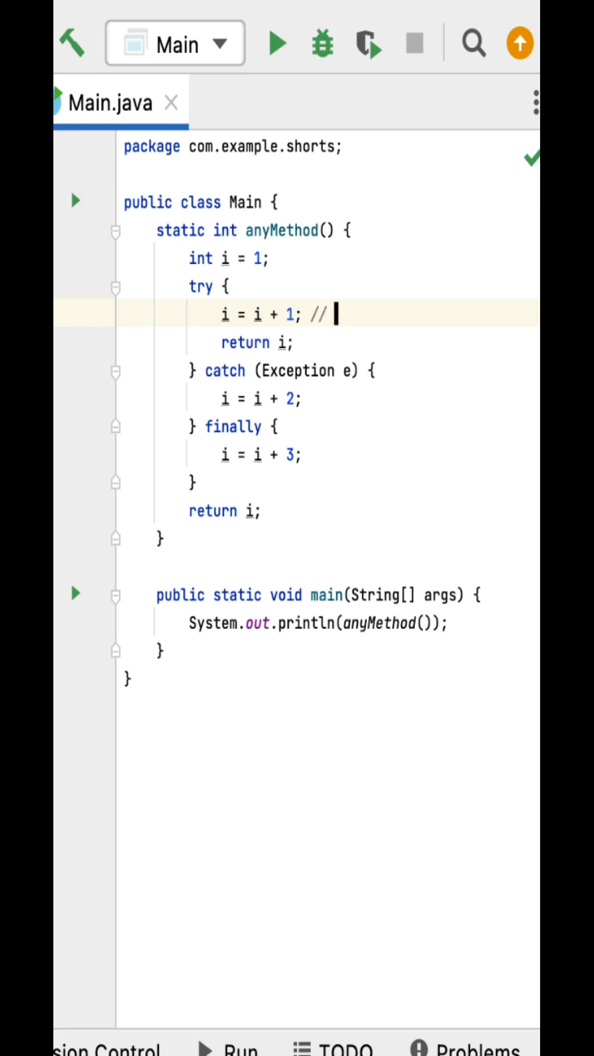
type("2")
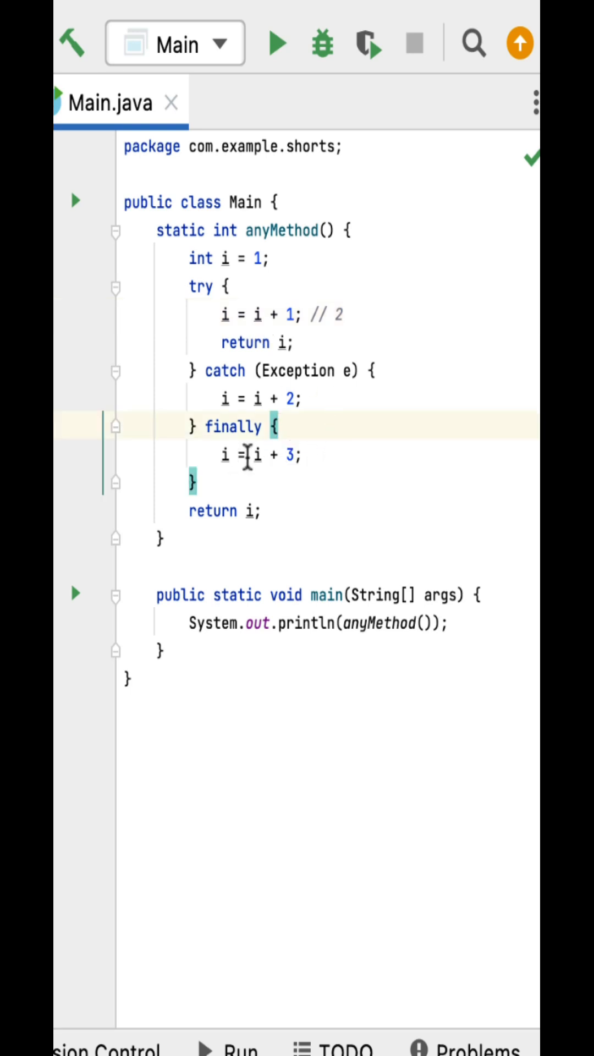
mouse_move(286, 259)
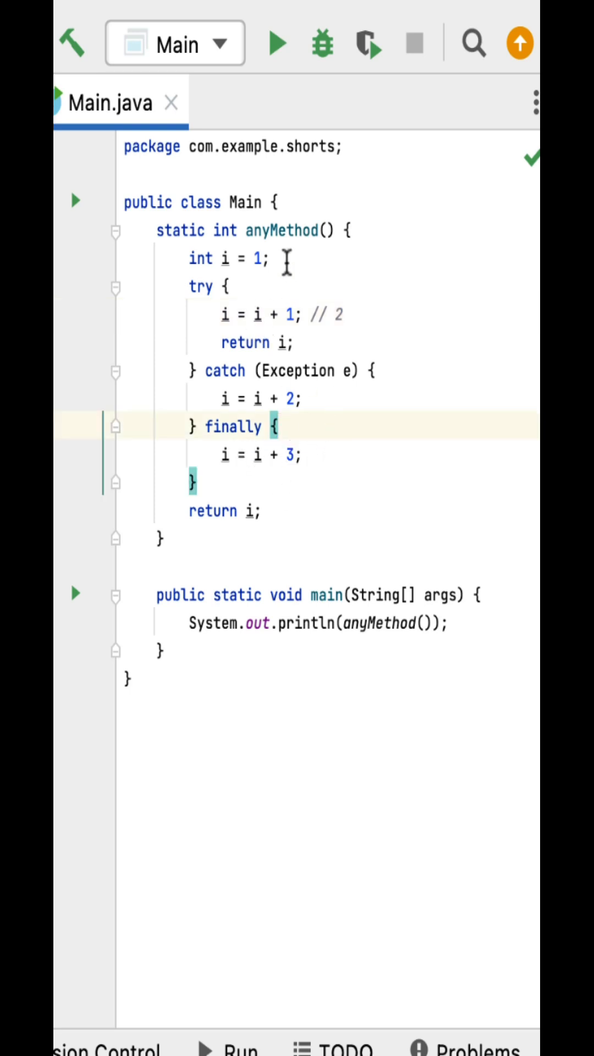
mouse_move(276, 323)
type(" // 5")
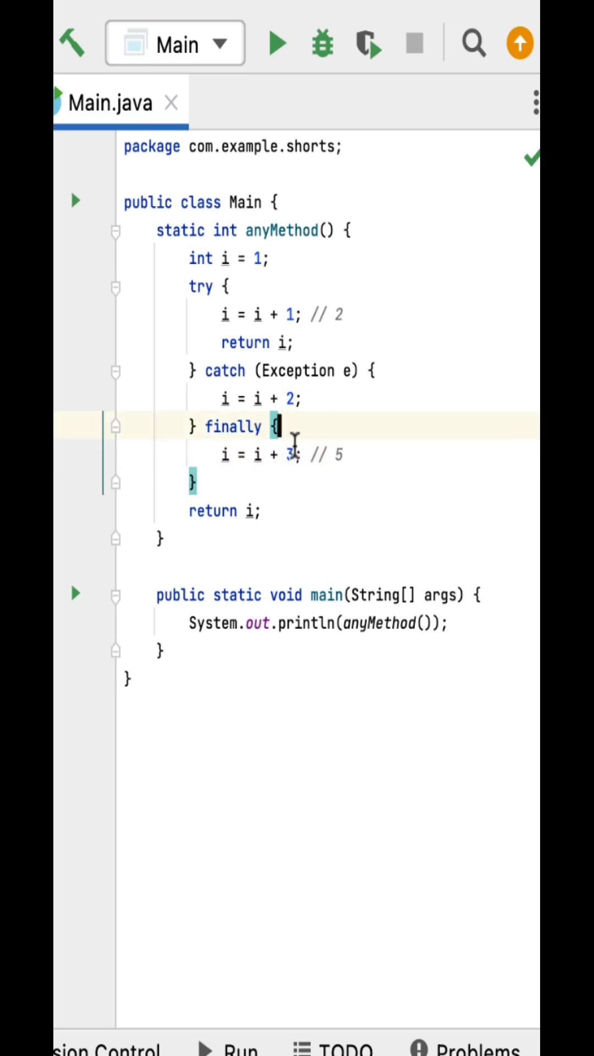
Step: Select the finally block's i = i + 3 line with its '// 5' comment
left_click_drag(222, 454, 346, 454)
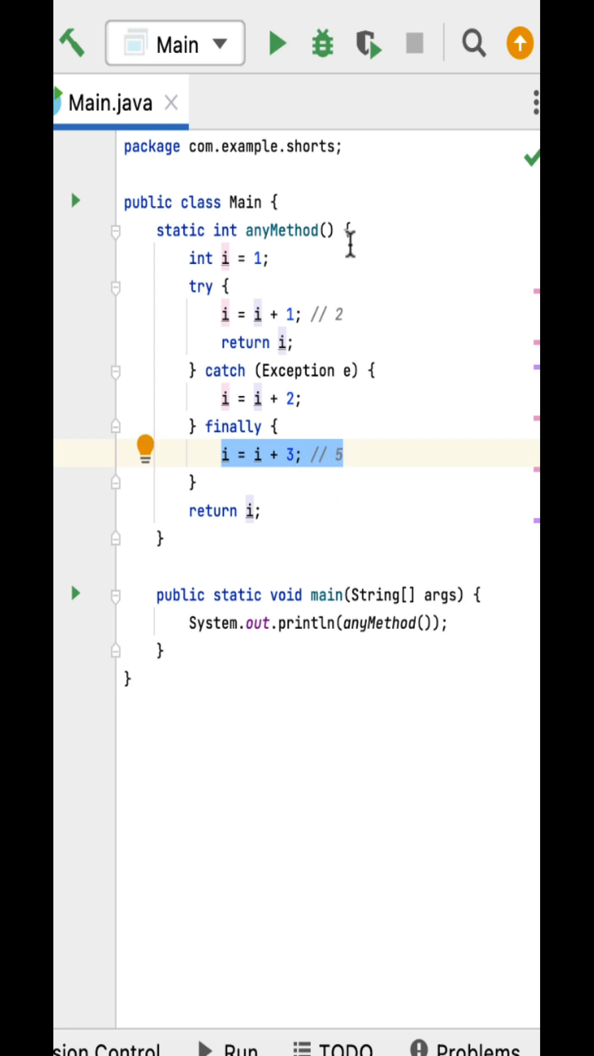
left_click(256, 343)
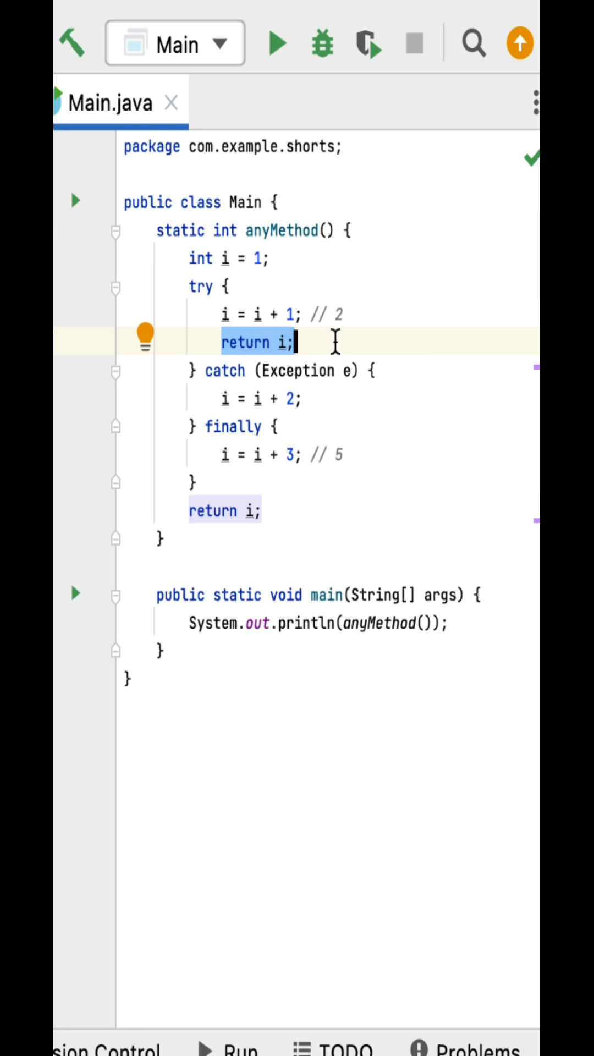
mouse_move(257, 446)
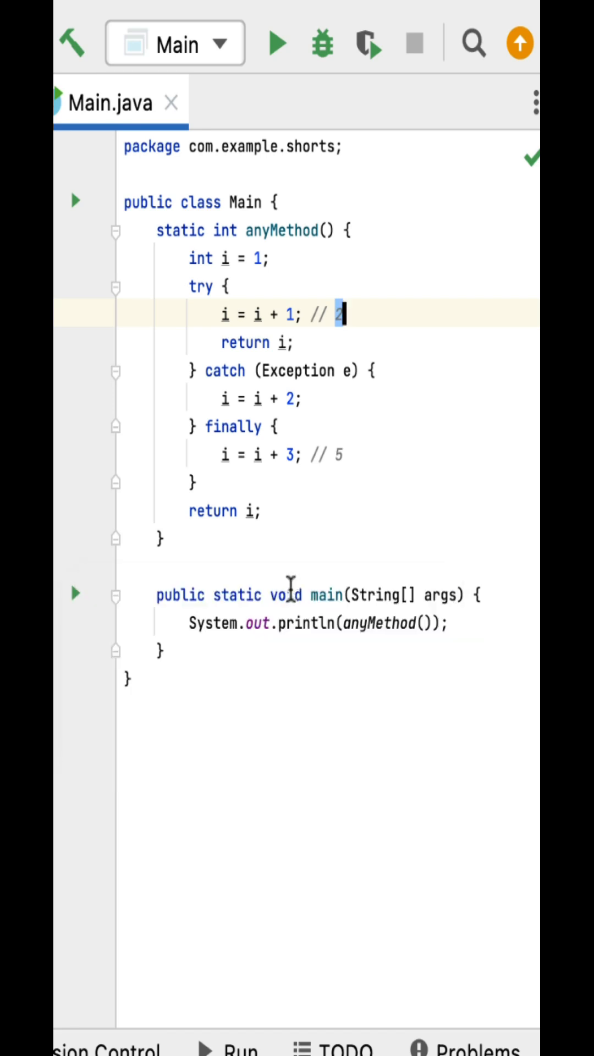
Step: Run Main so the Run panel prints 2 and exit code 0
left_click(276, 43)
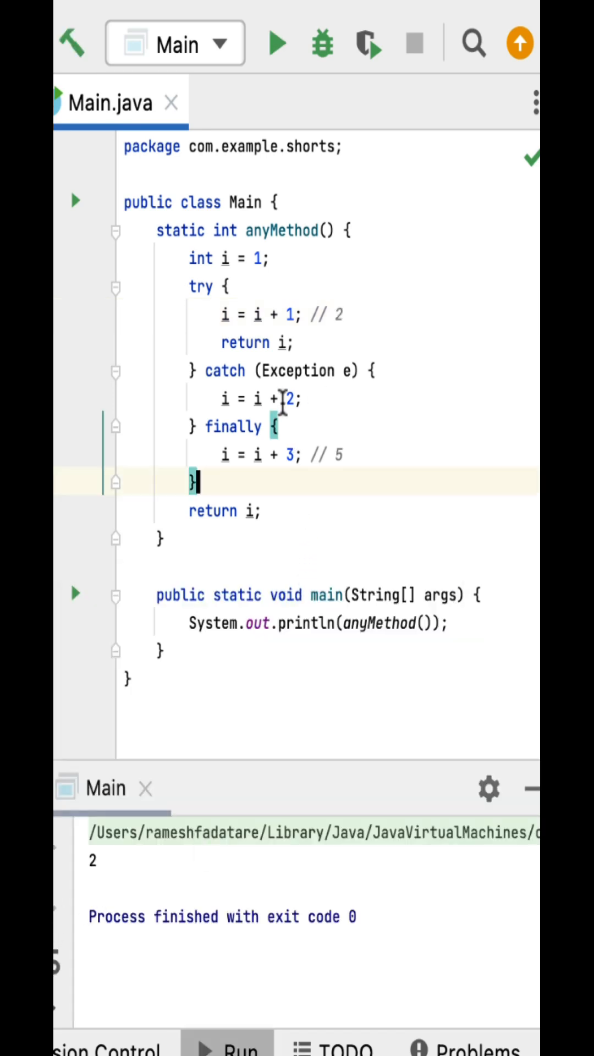
mouse_move(270, 455)
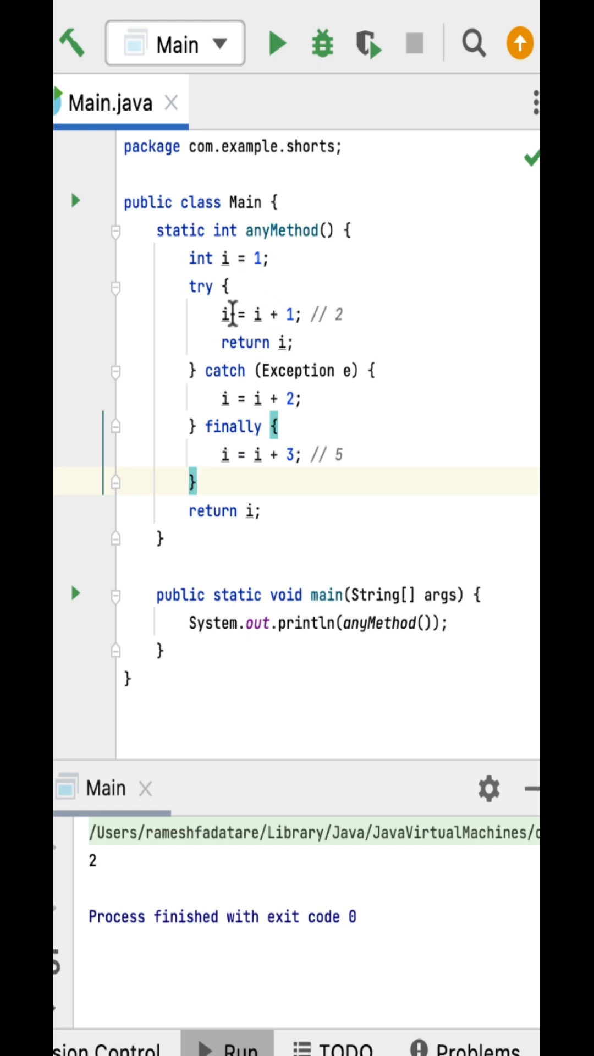
mouse_move(335, 315)
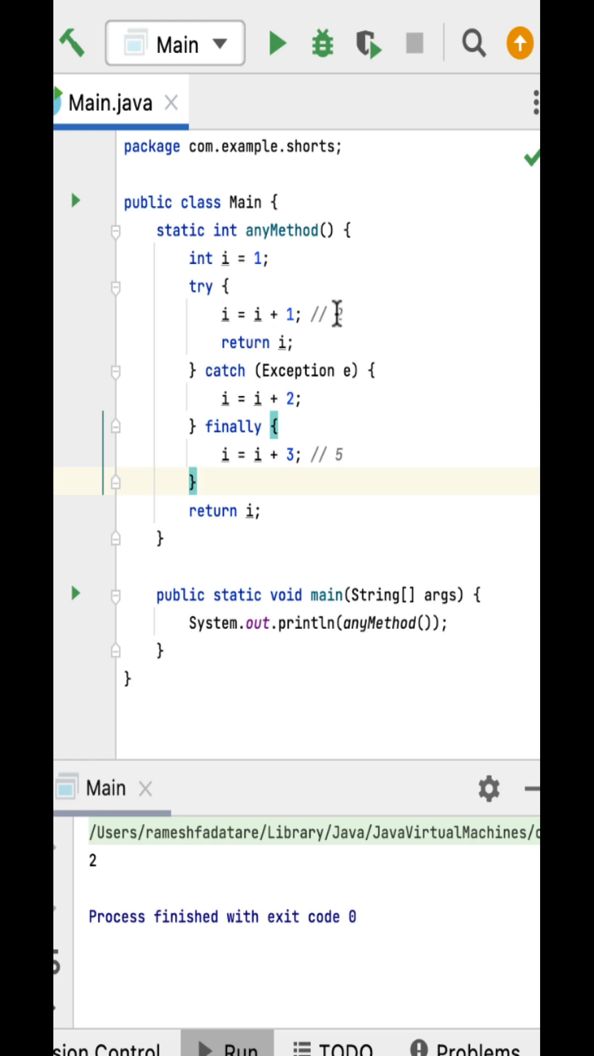